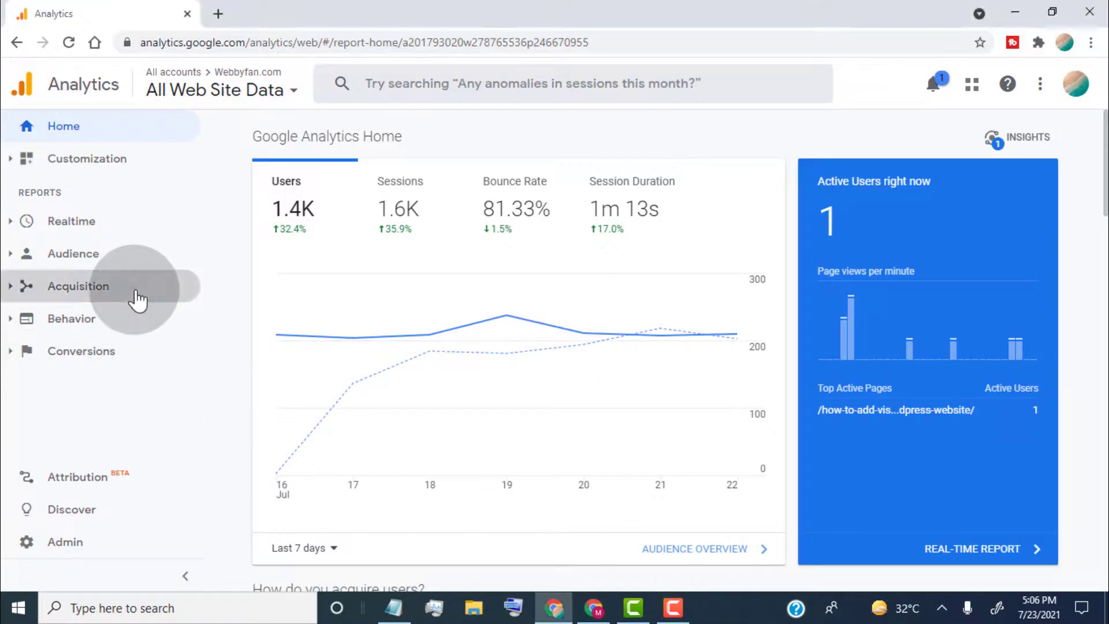
- View the Search Console Queries report under Acquisition for Webbyfan.com
left_click(96, 395)
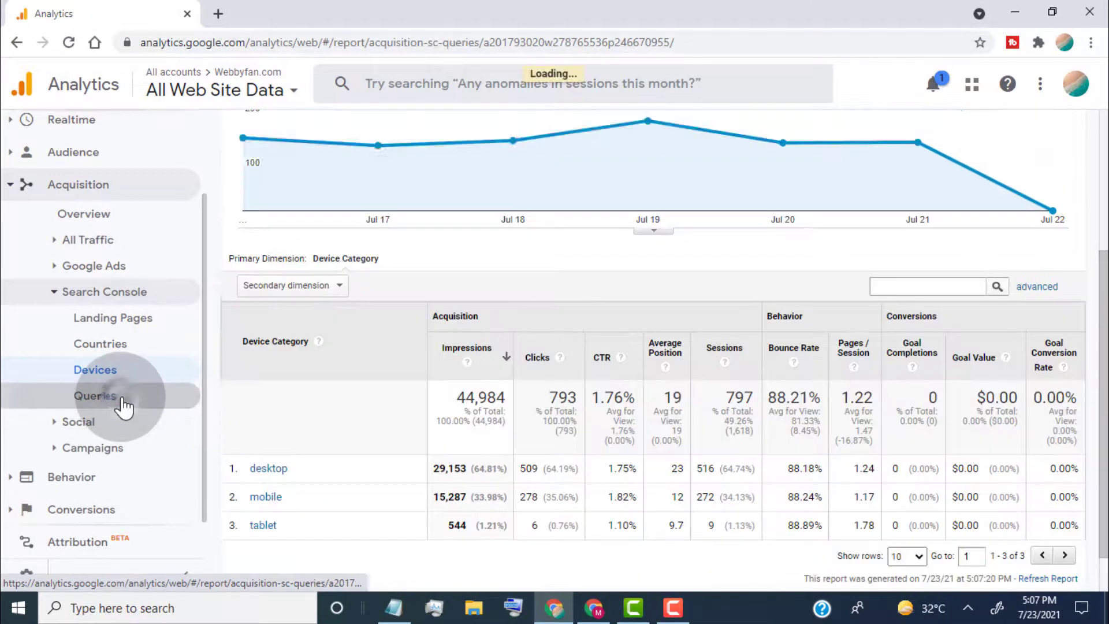
left_click(96, 395)
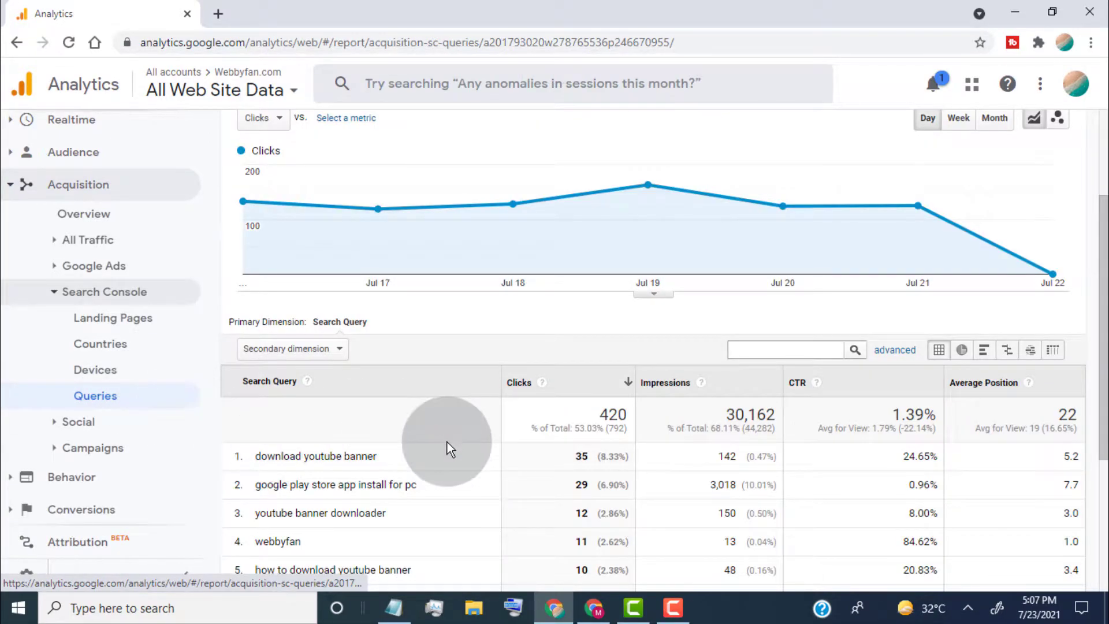
scroll("down", 3)
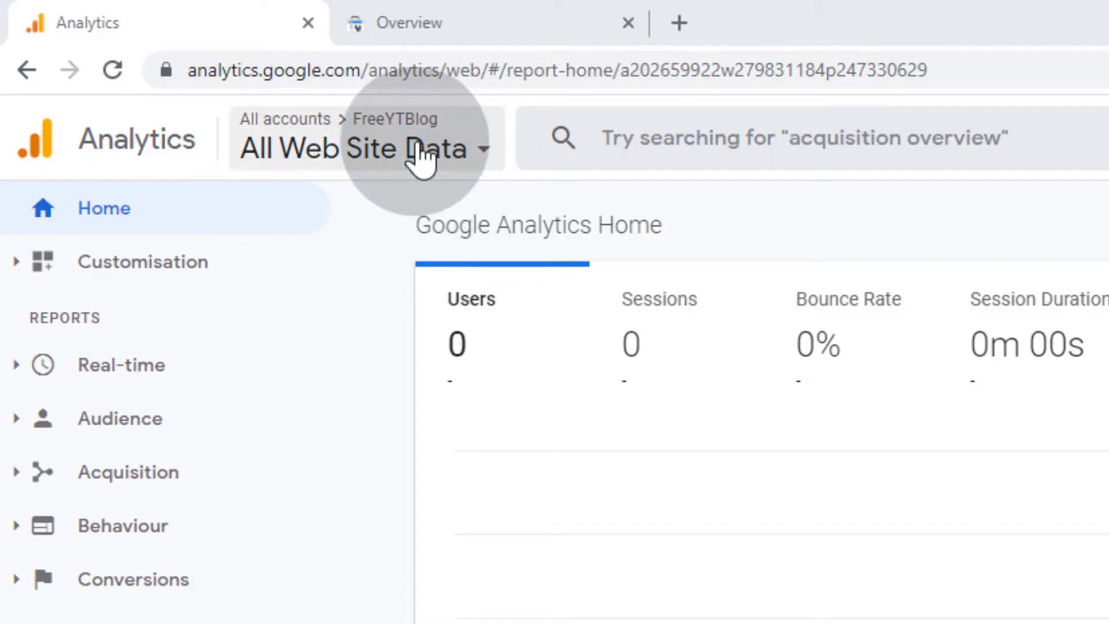
- Switch to the FreeYTBlog property's All Web Site Data view and head to Admin
left_click(360, 146)
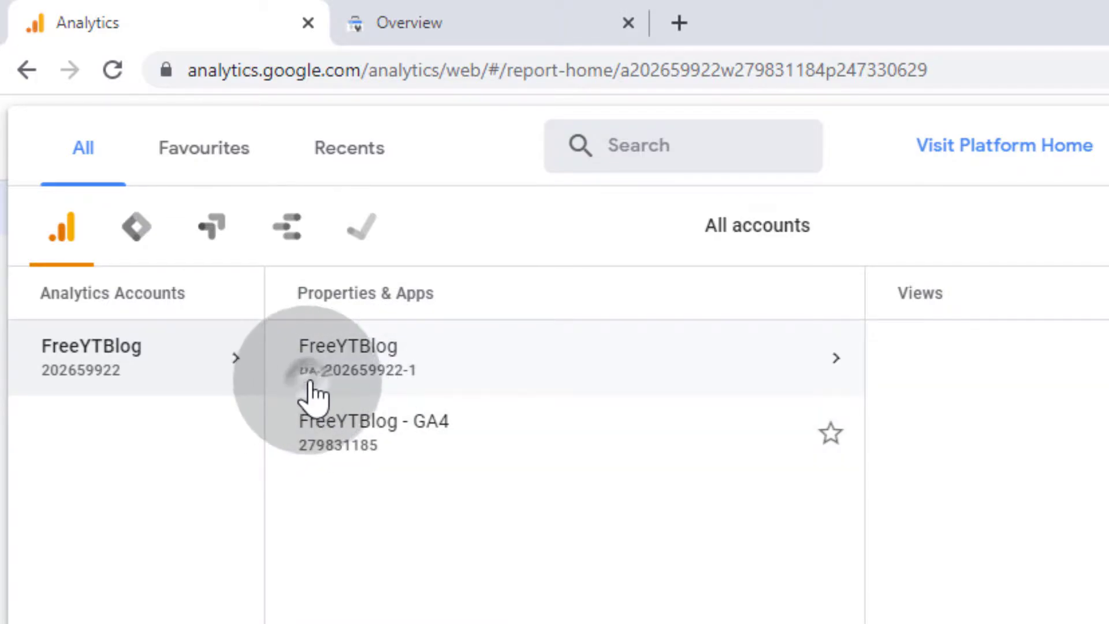
left_click(347, 357)
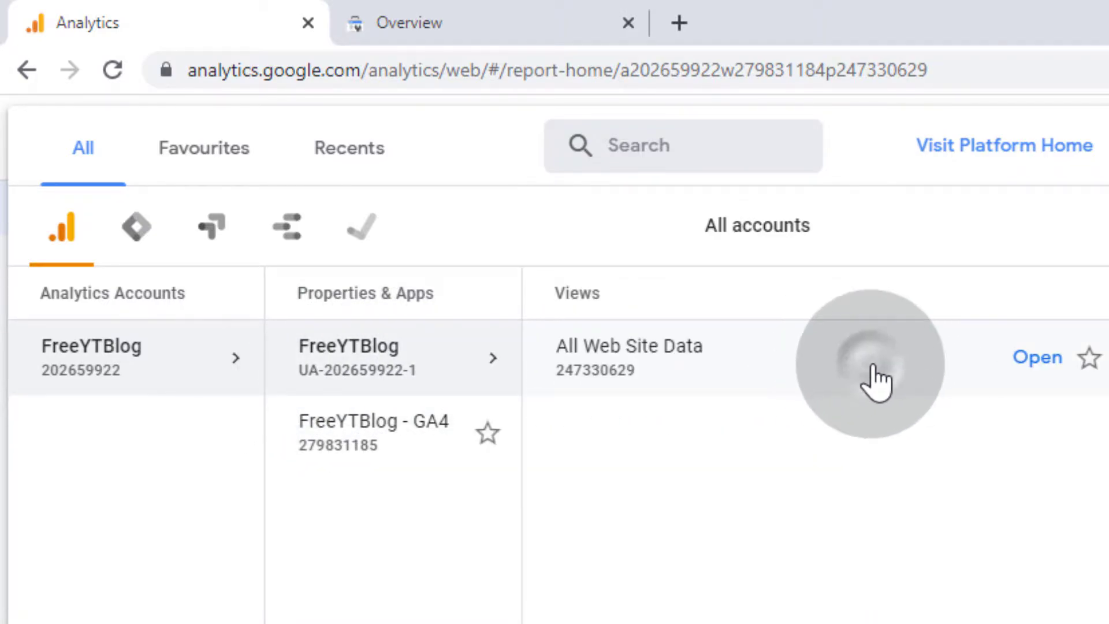
left_click(1037, 357)
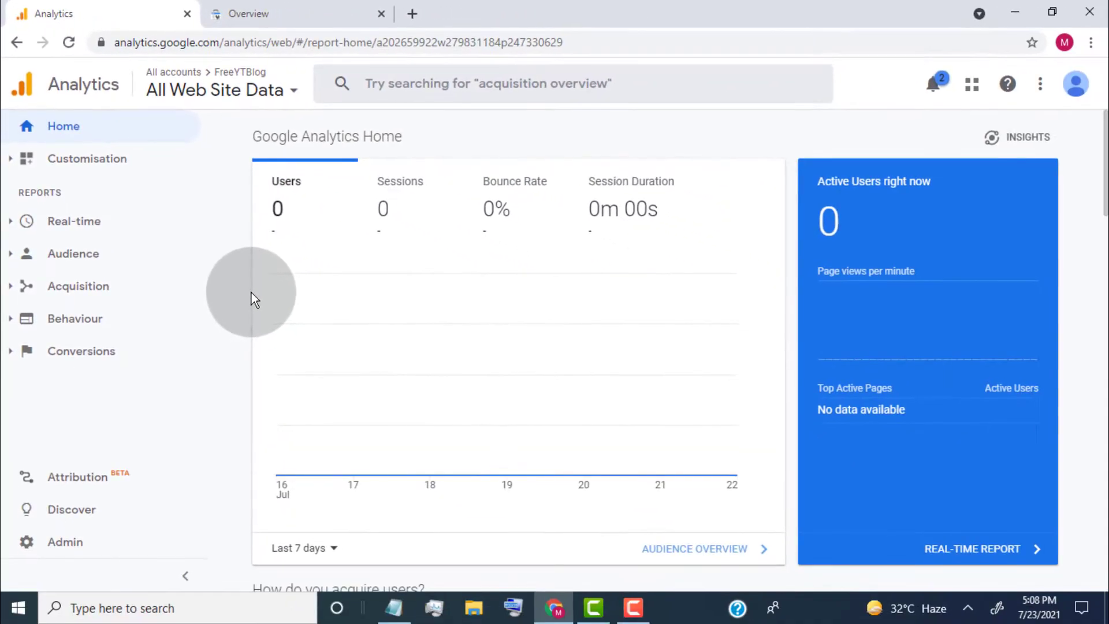
left_click(64, 542)
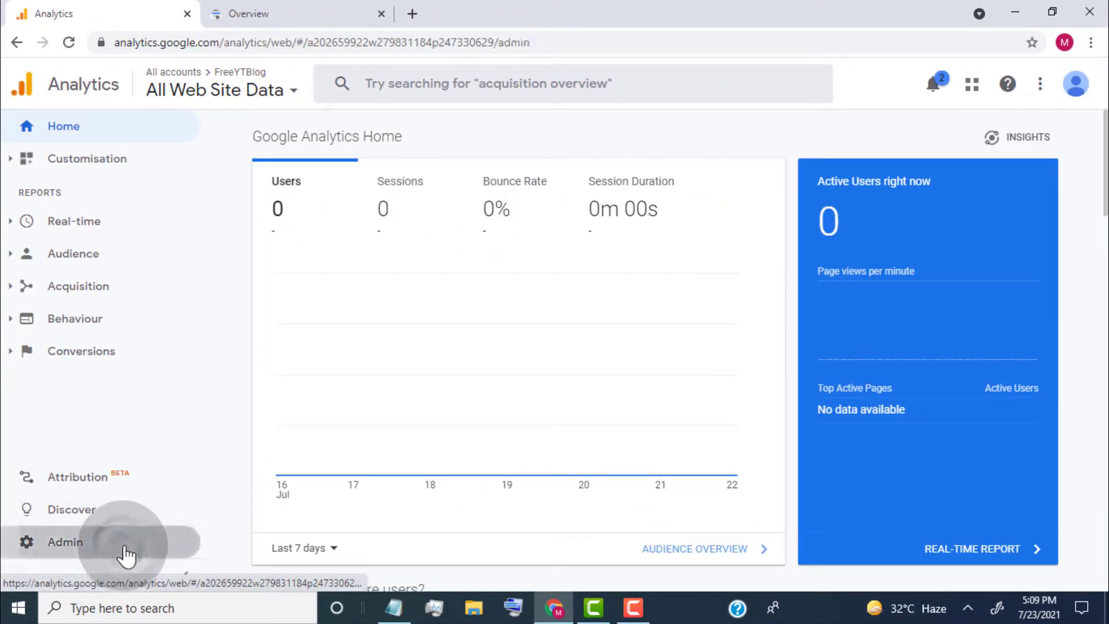
- From All Products linking, start adding a Search Console site to the FreeYTBlog property
left_click(64, 542)
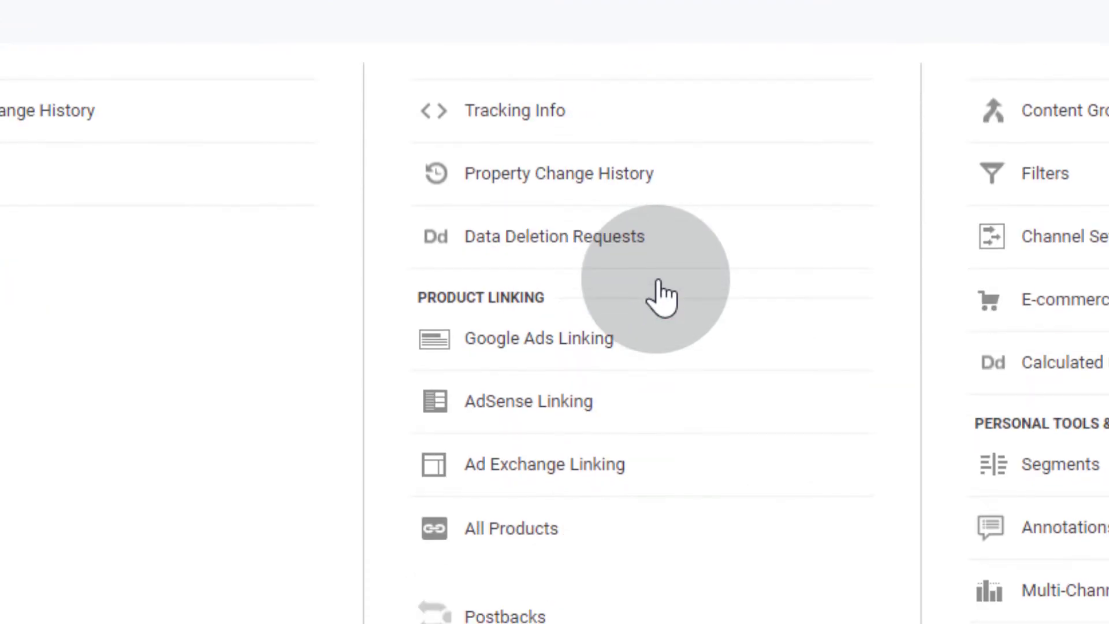
scroll("down", 3)
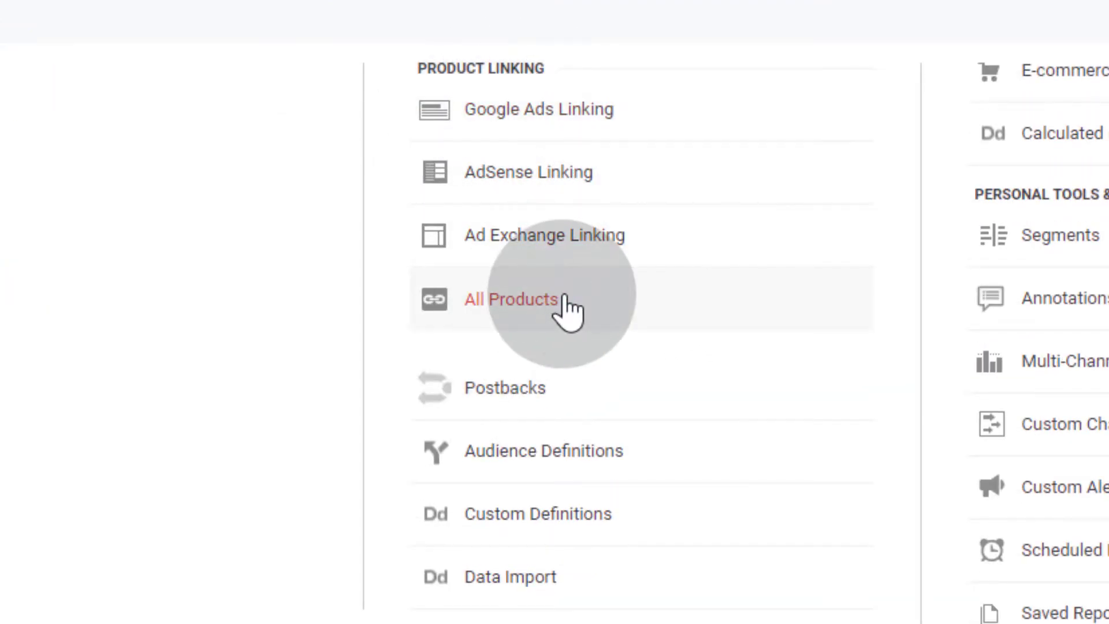
left_click(510, 298)
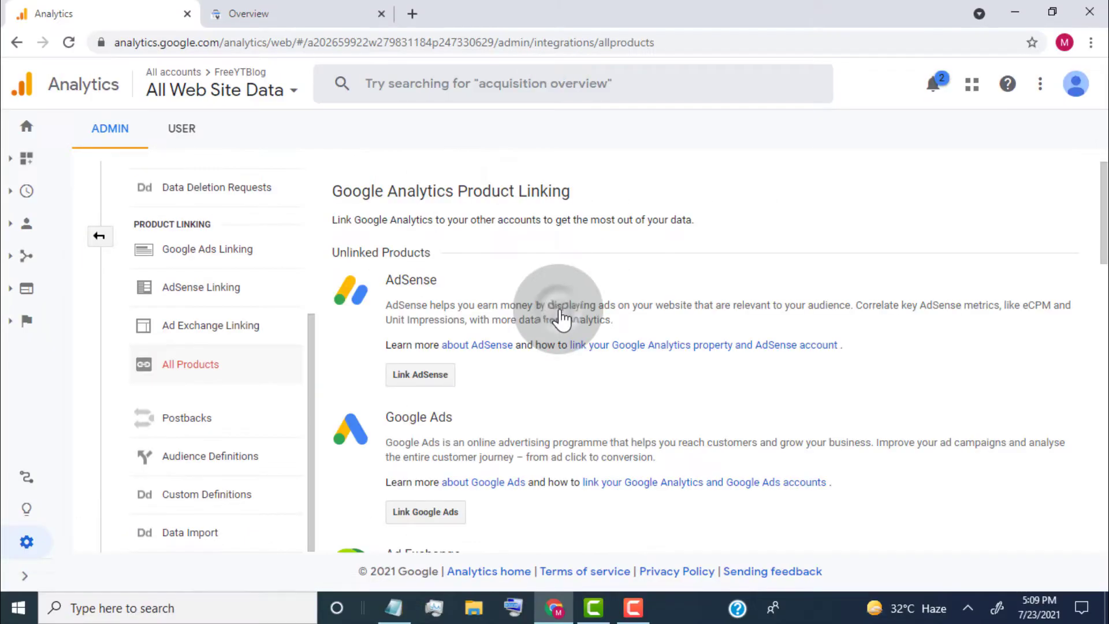
scroll("down", 3)
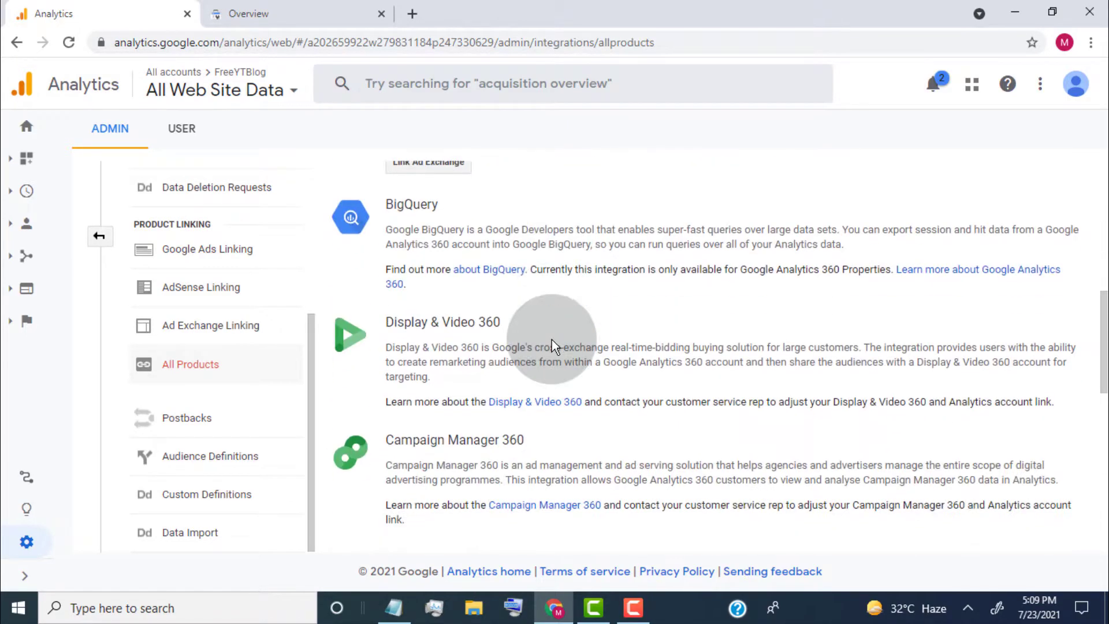
scroll("down", 3)
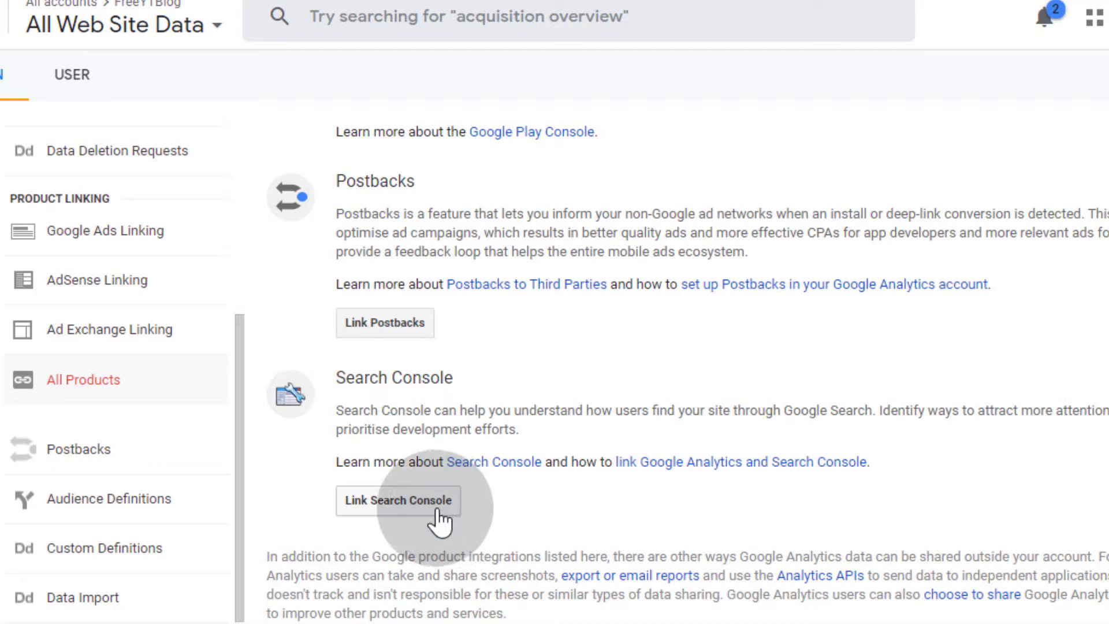
left_click(398, 500)
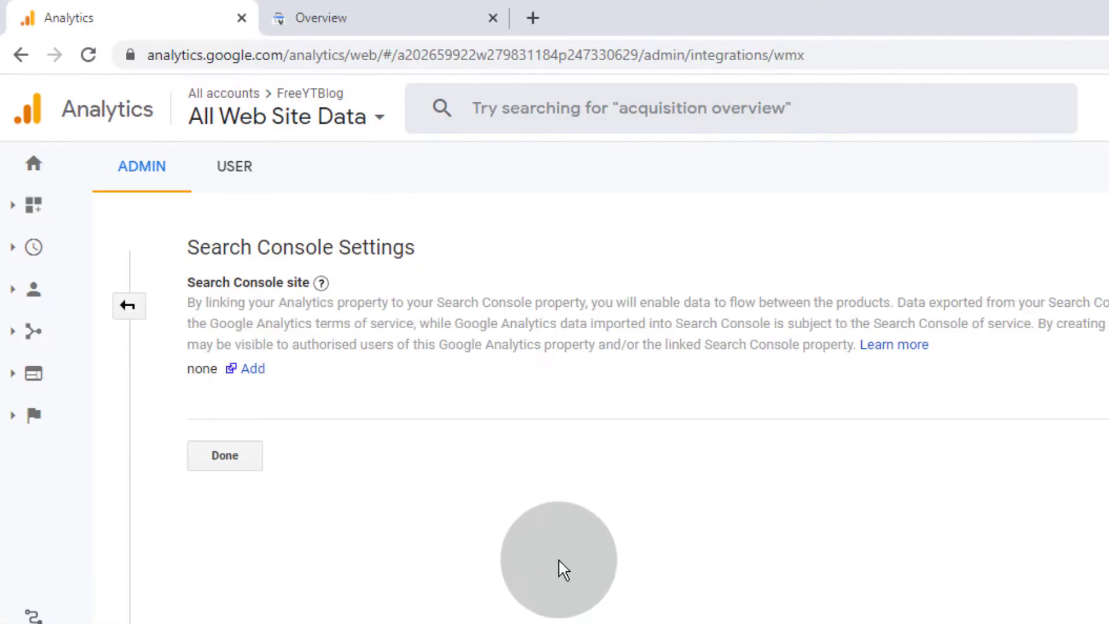
left_click(253, 367)
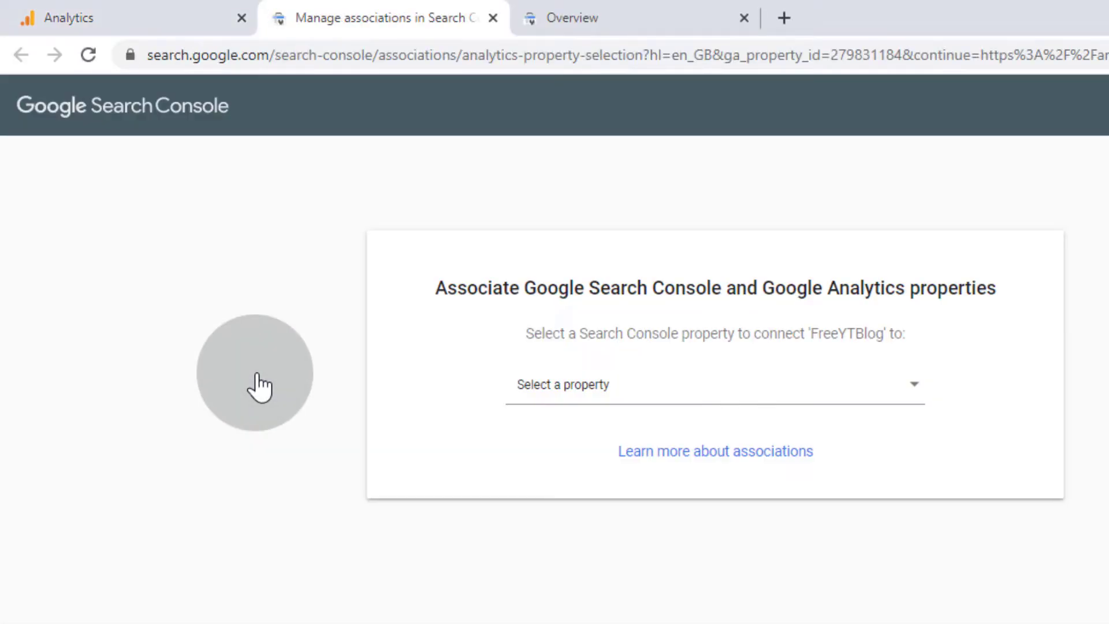
- Associate freeytblog.blogspot.com with the FreeYTBlog Analytics property in Search Console
left_click(713, 384)
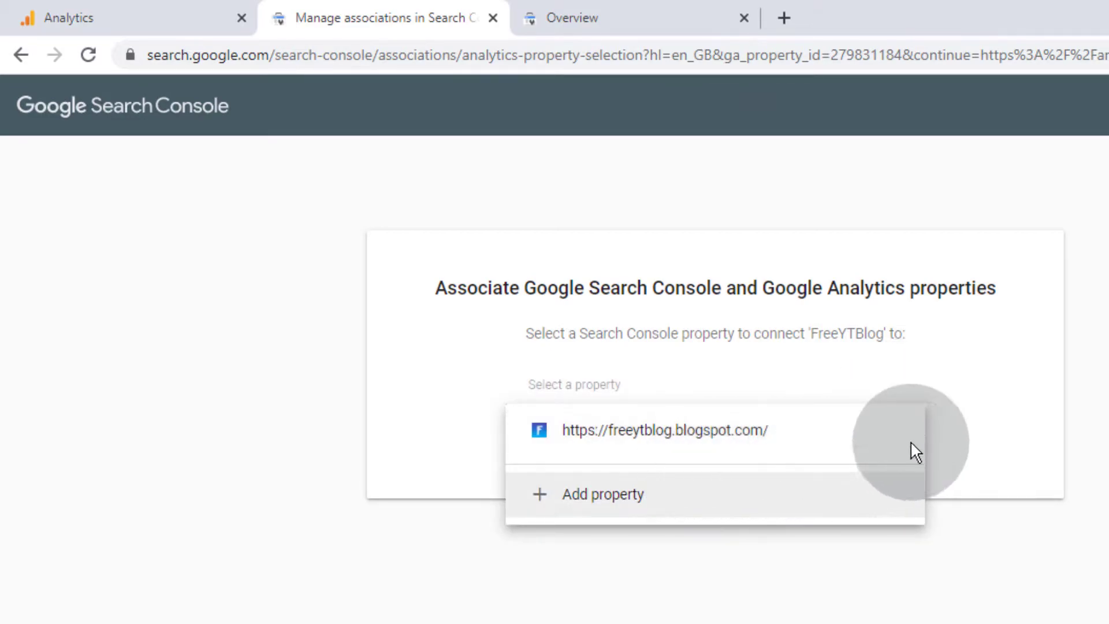
left_click(663, 430)
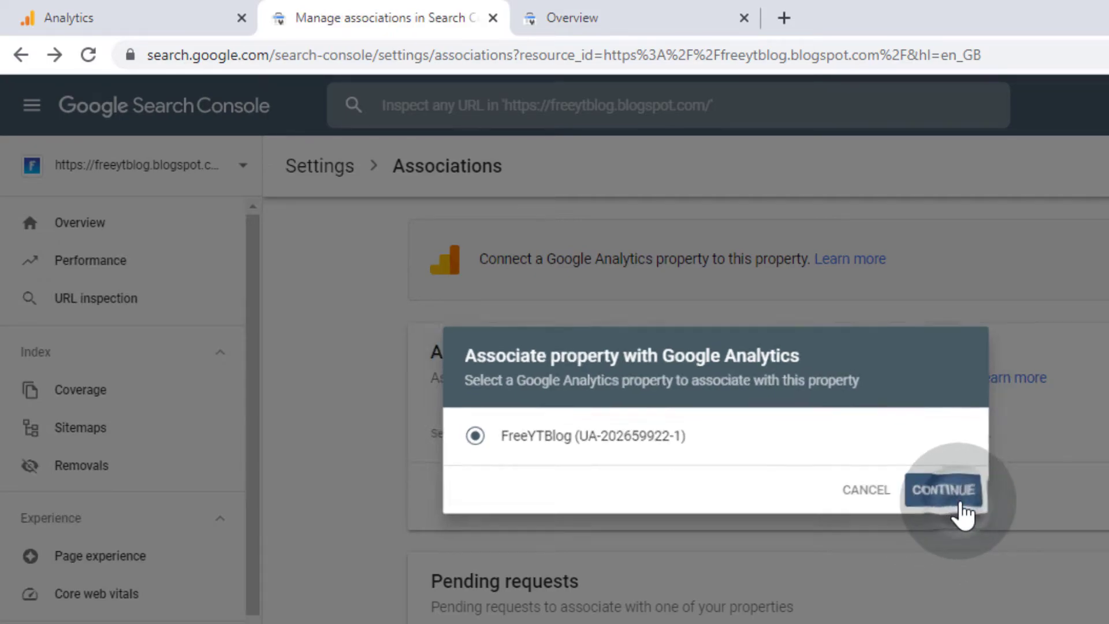
left_click(944, 490)
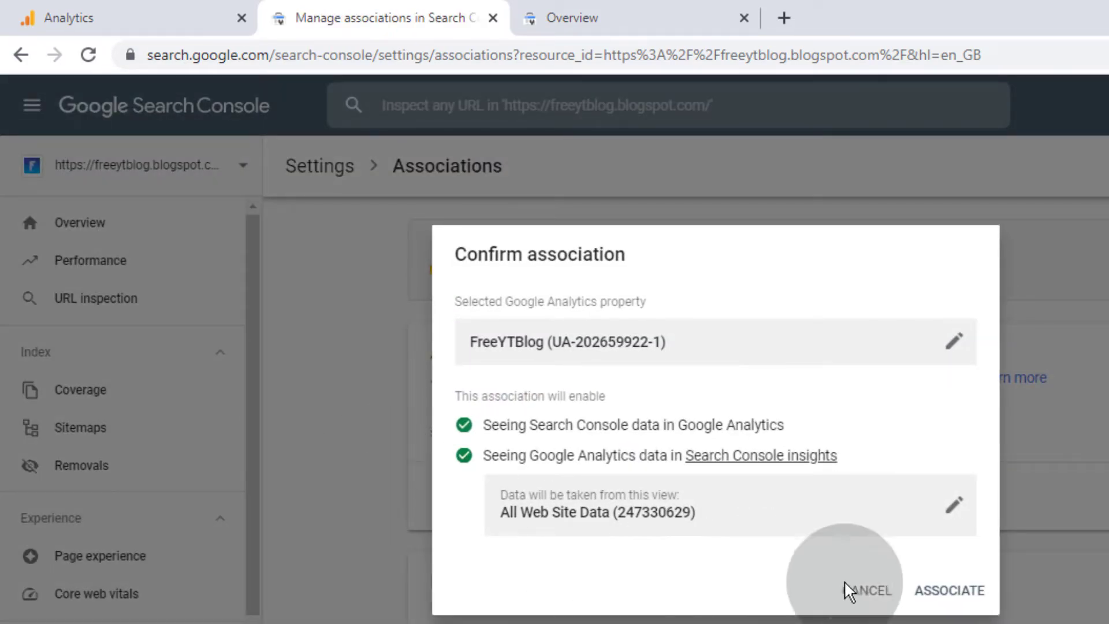
left_click(949, 591)
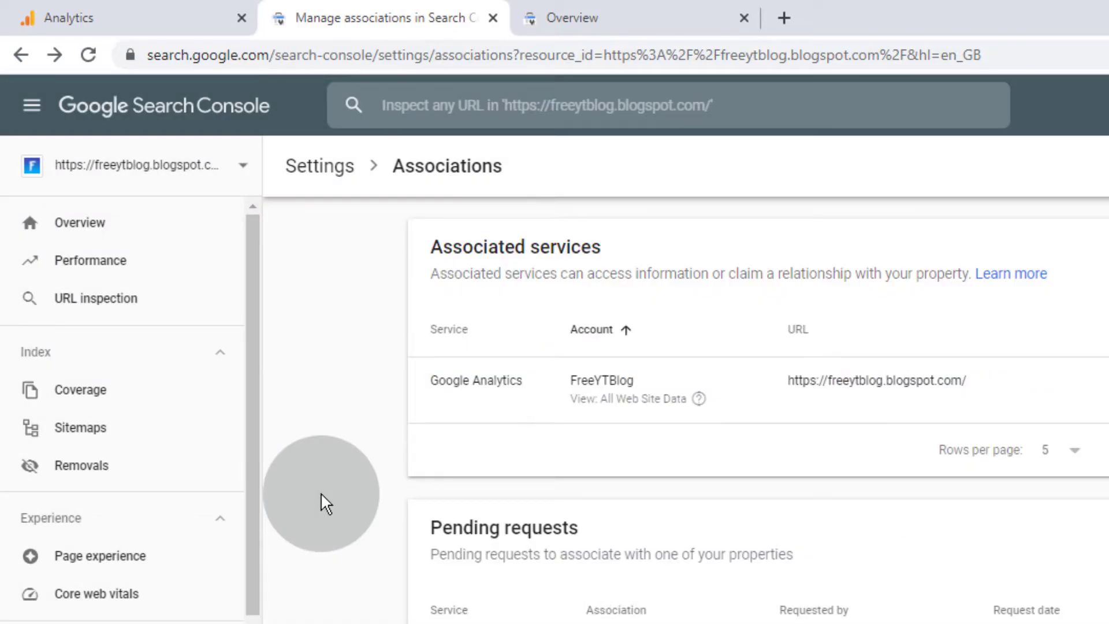
mouse_move(842, 434)
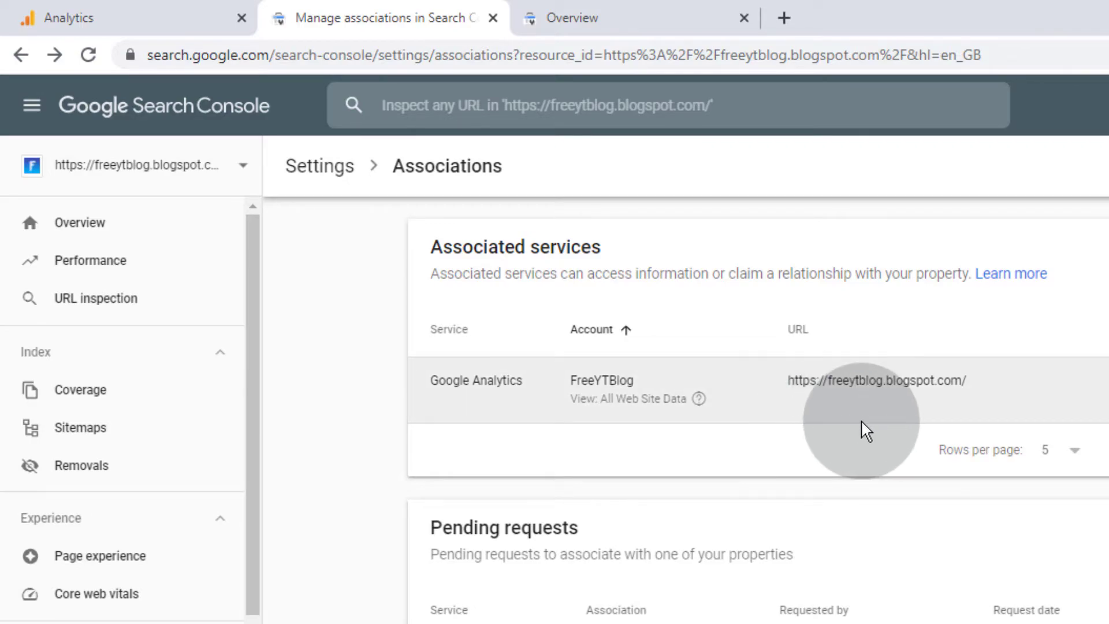
mouse_move(880, 424)
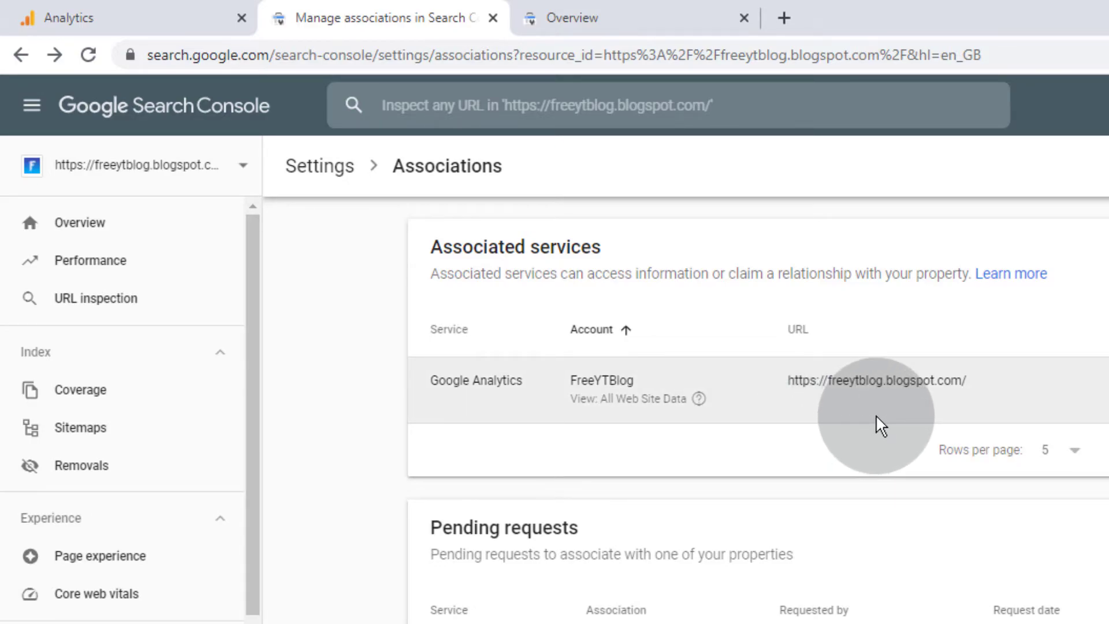
- Return from Search Console to the Analytics property settings' Search Console section
left_click(70, 17)
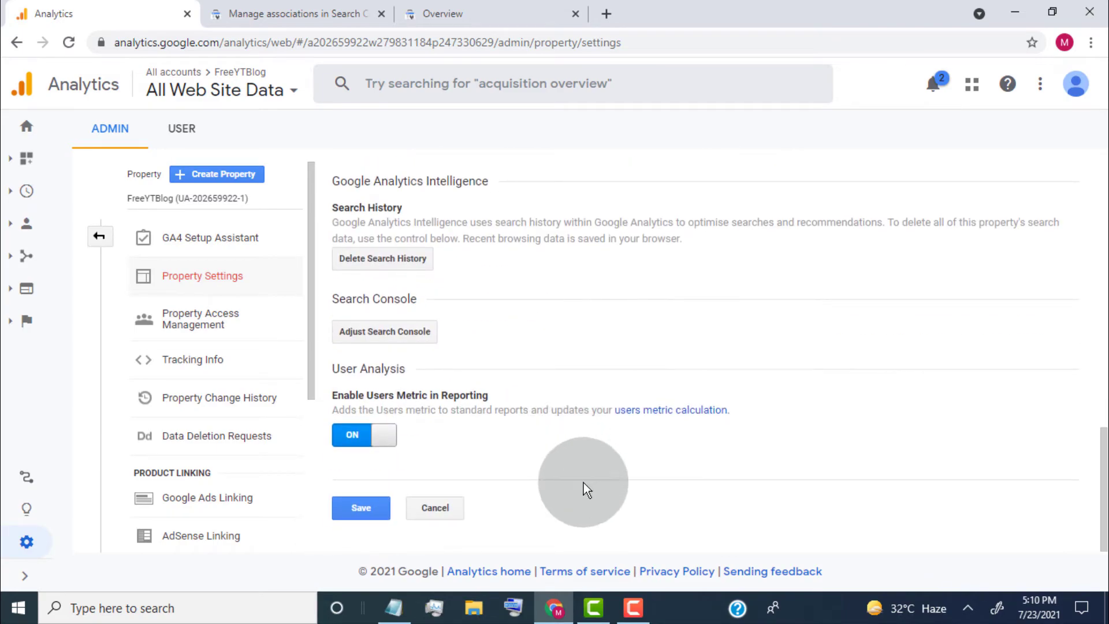
left_click(361, 509)
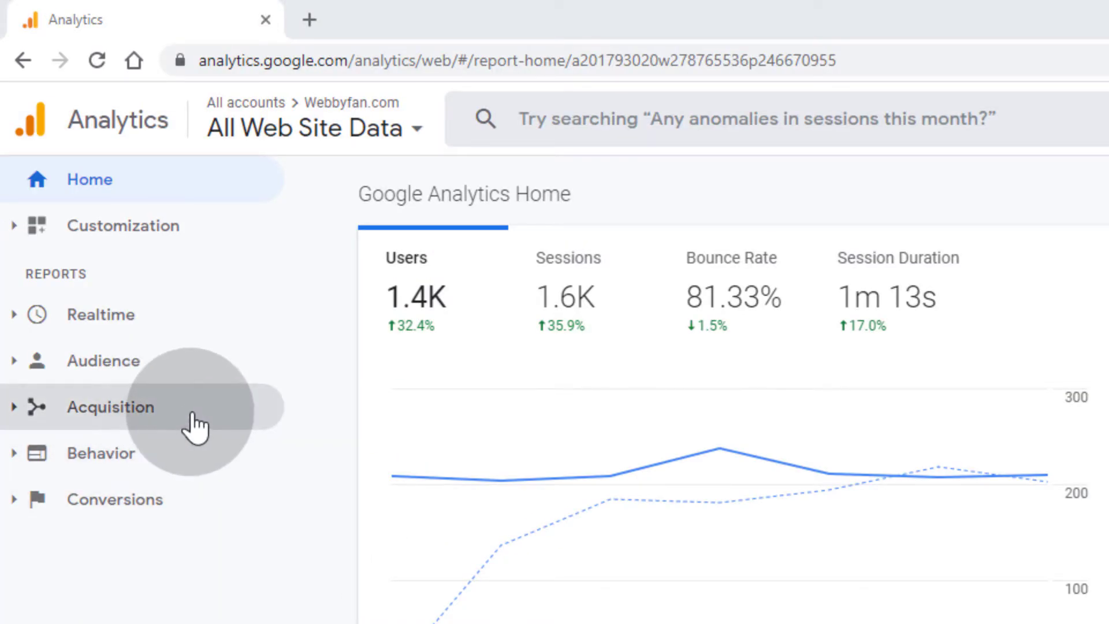
- Expand Acquisition's Search Console group to show reports like Landing Pages
left_click(110, 406)
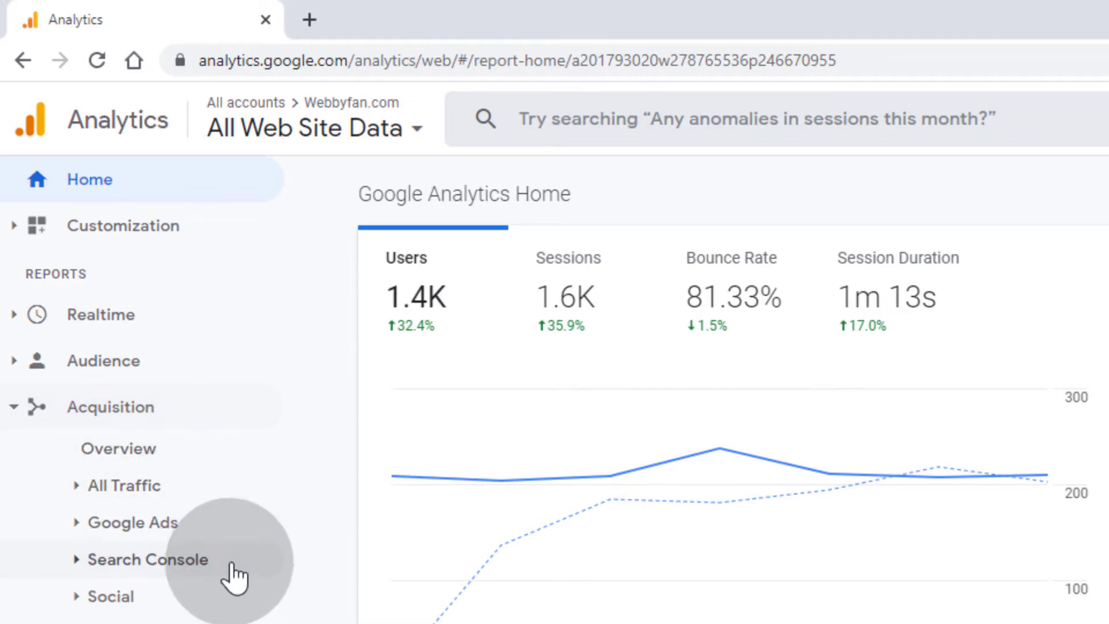
left_click(148, 559)
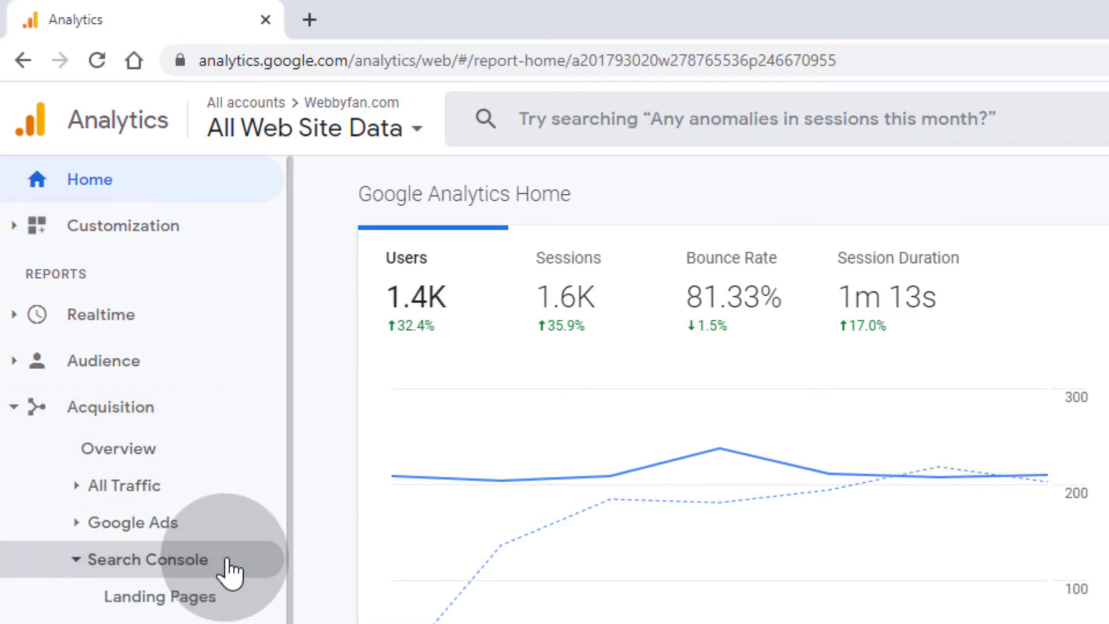